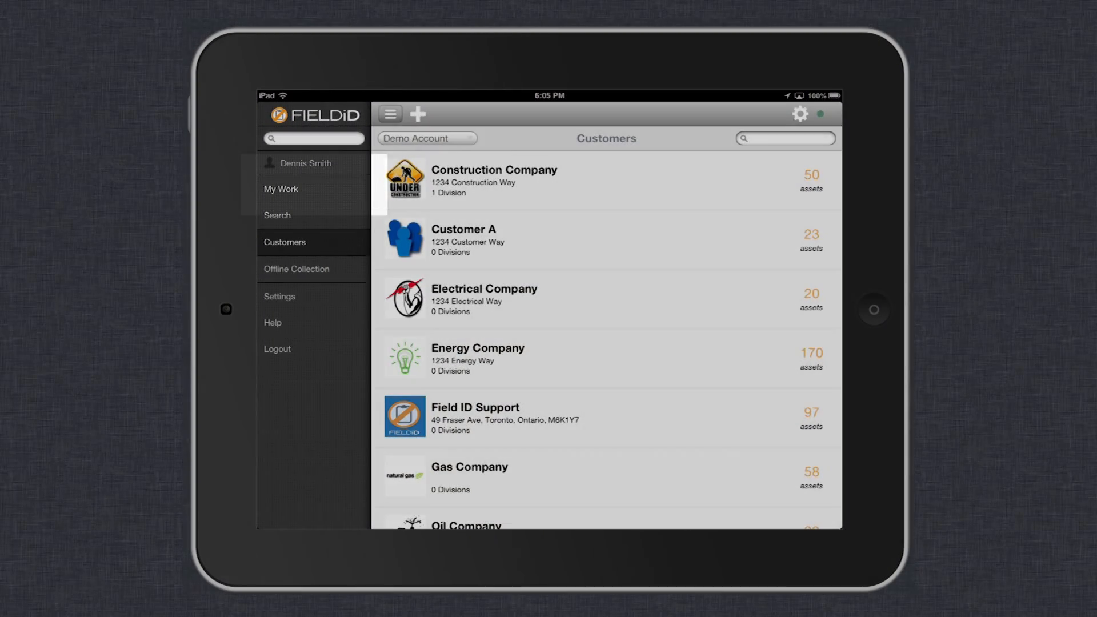
Step: View the September 2012 My Work calendar by week, day and month, then start a search
{"action": "left_click", "coordinate": [281, 189]}
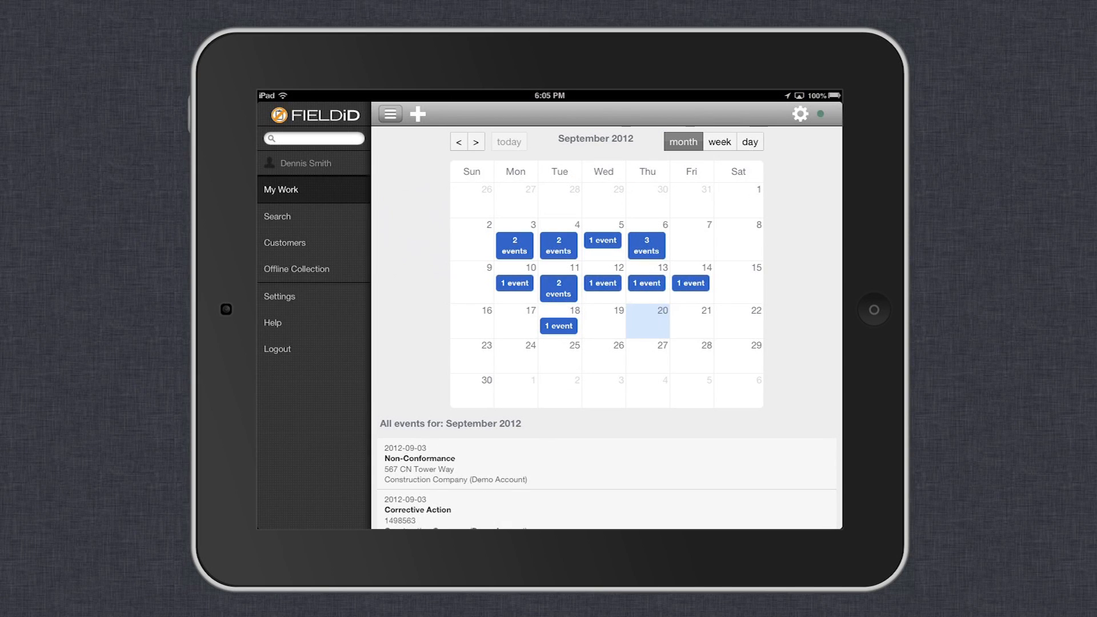
{"action": "left_click", "coordinate": [719, 142]}
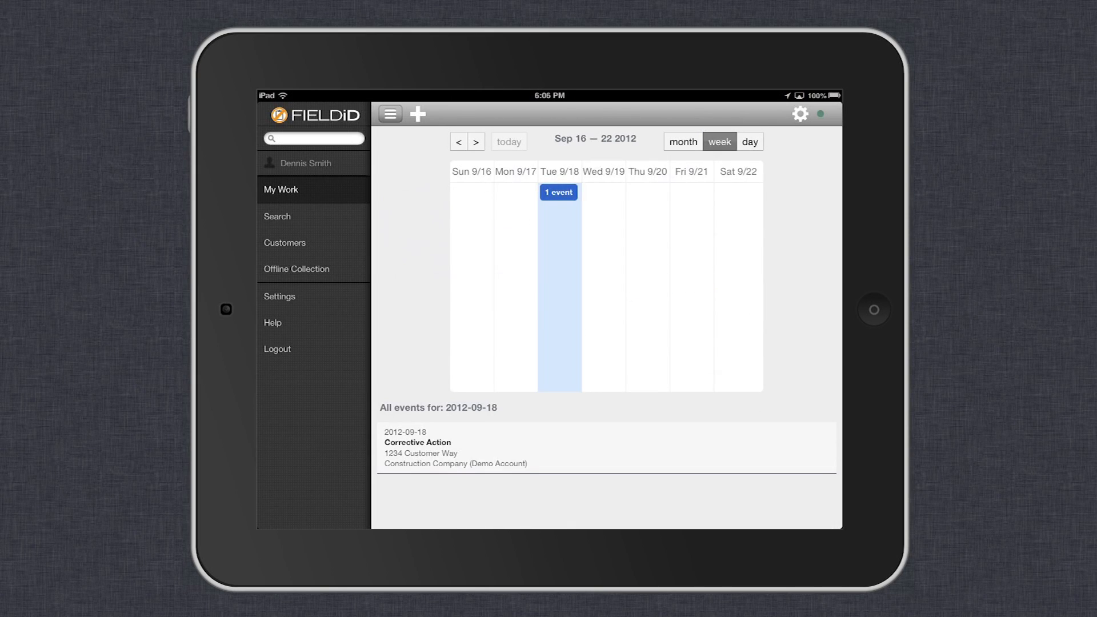
{"action": "left_click", "coordinate": [749, 141]}
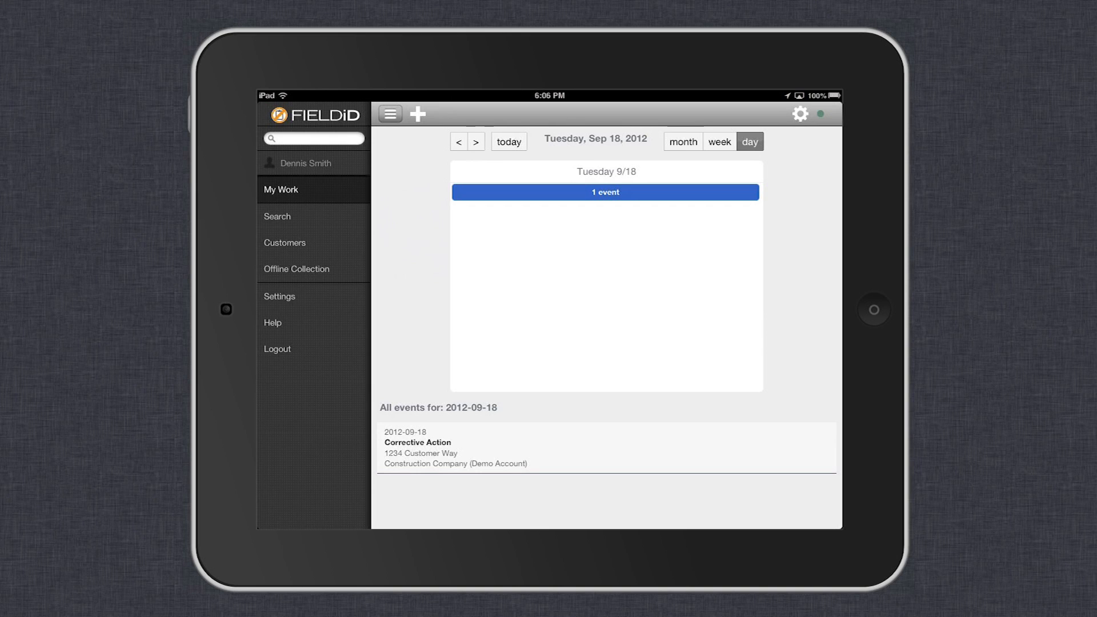
{"action": "left_click", "coordinate": [683, 141]}
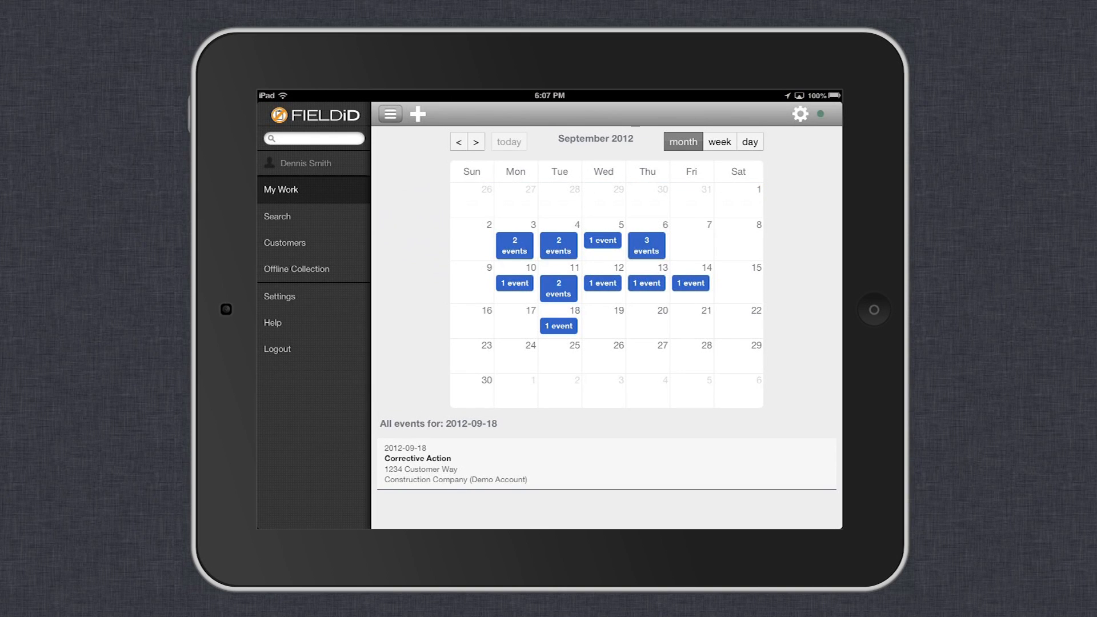
{"action": "left_click", "coordinate": [314, 138]}
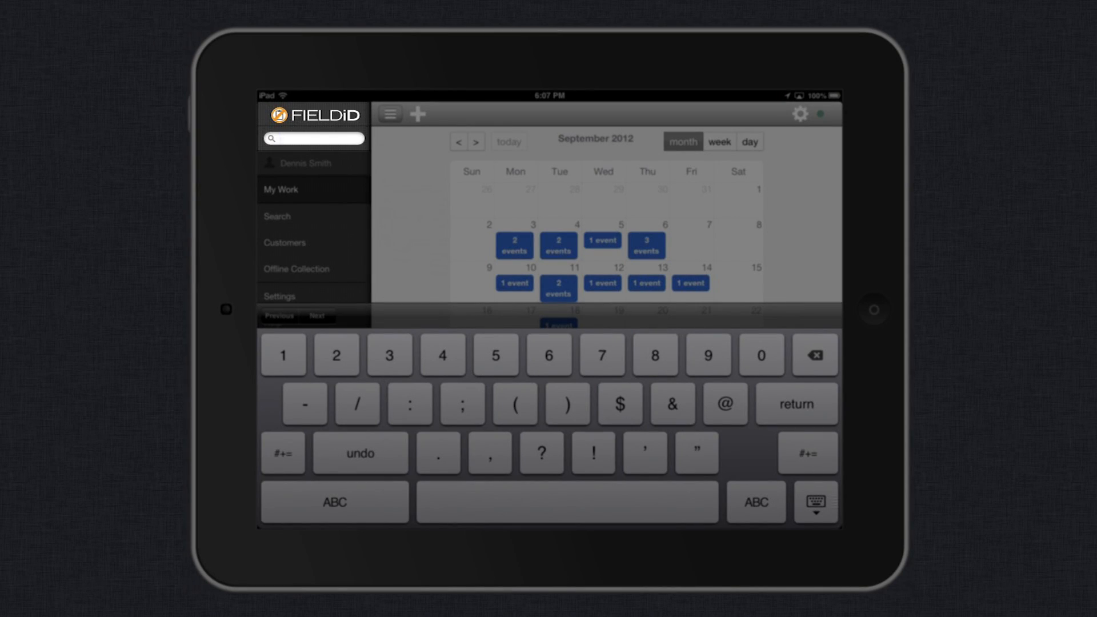
Step: Search for '123' to find the Job Site Inspection at 1234 Customer Way
{"action": "type", "text": "123"}
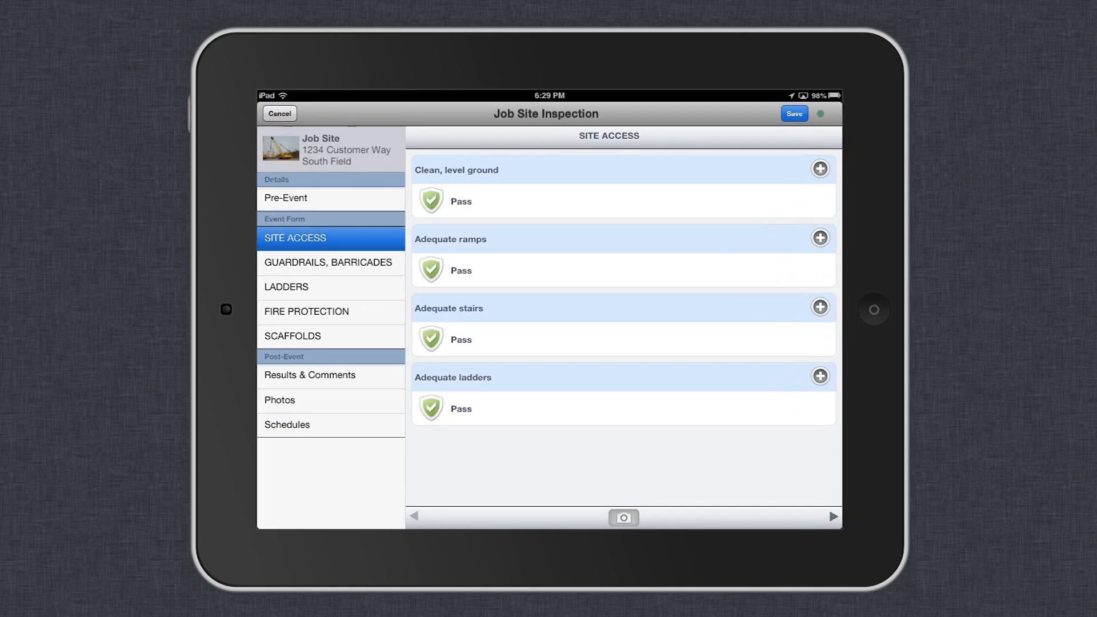
Step: Change the Adequate ramps result from Pass to Fail
{"action": "left_click", "coordinate": [430, 271]}
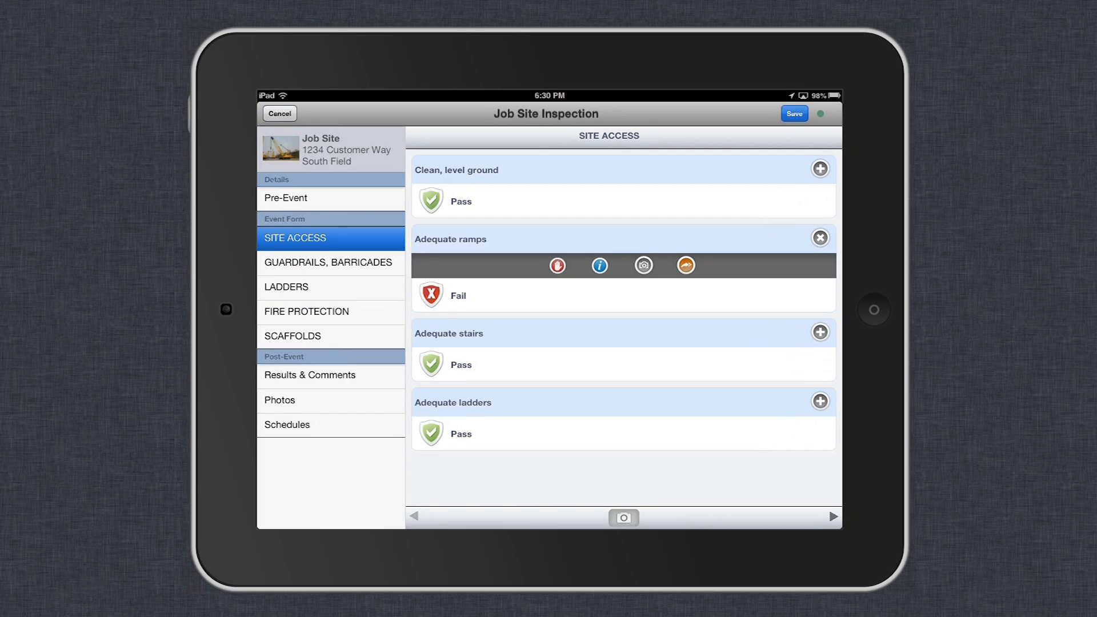